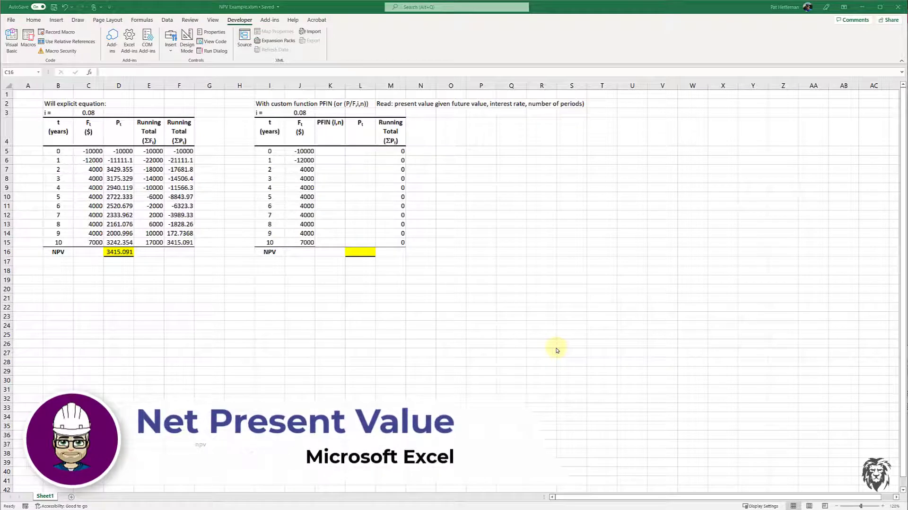
mouse_move(520, 256)
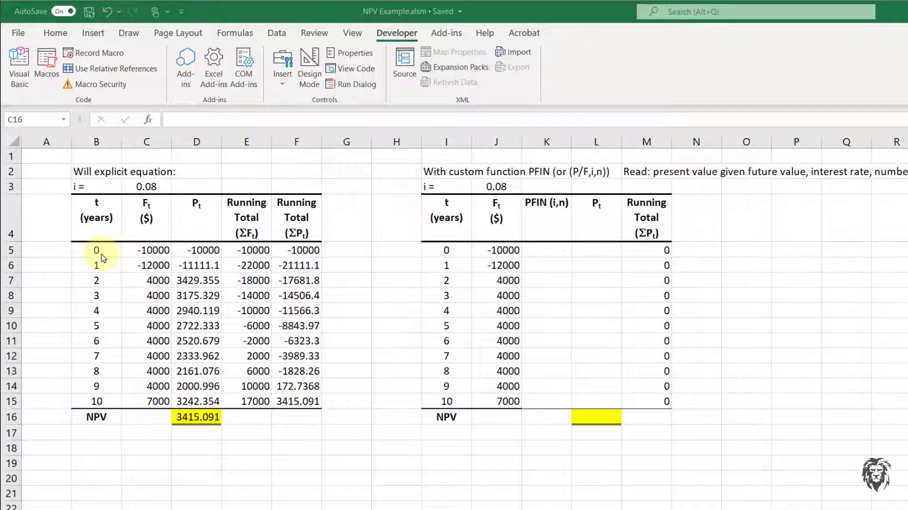
mouse_move(87, 401)
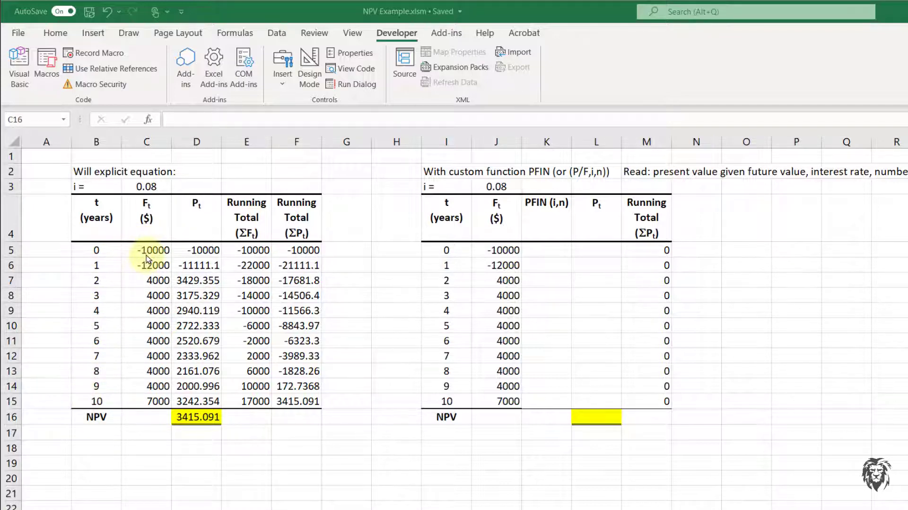
Step: Review the explicit table's cash flows, present-value, running-total and NPV sum formulas
left_click(146, 250)
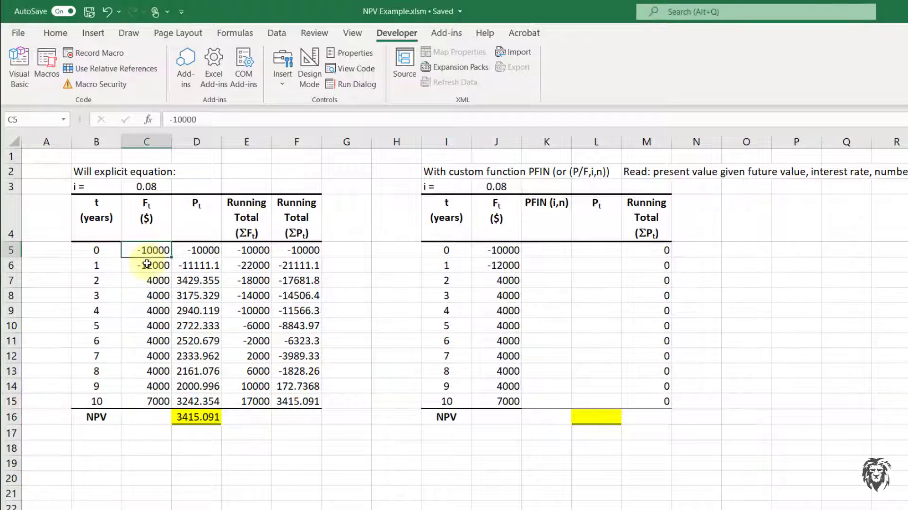
left_click(145, 280)
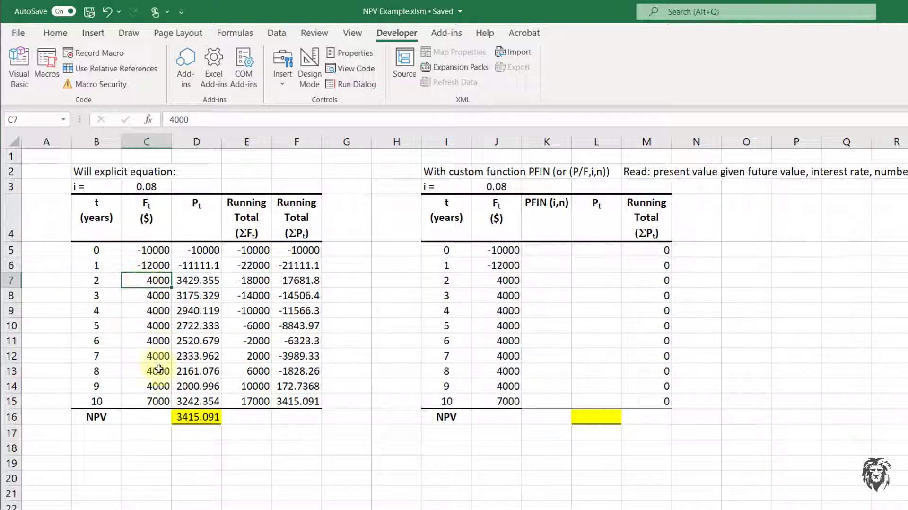
left_click(146, 401)
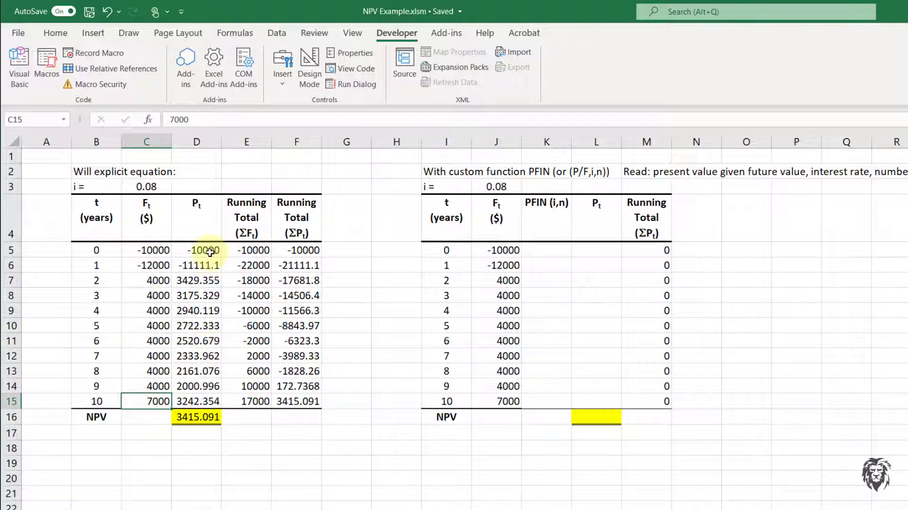
left_click(197, 250)
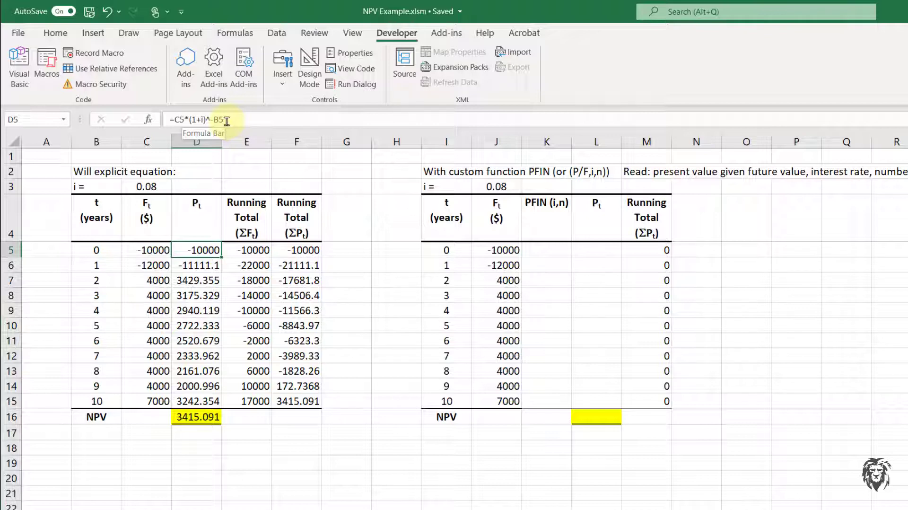
mouse_move(165, 161)
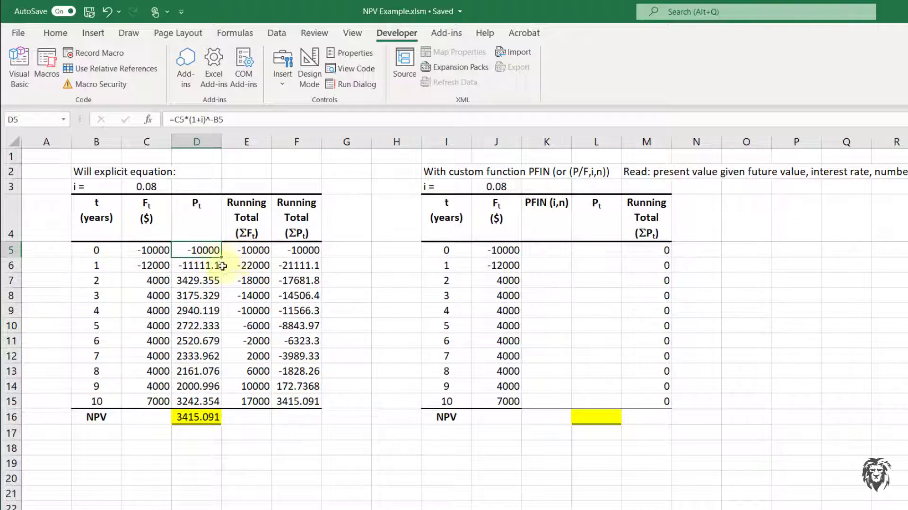
left_click(296, 250)
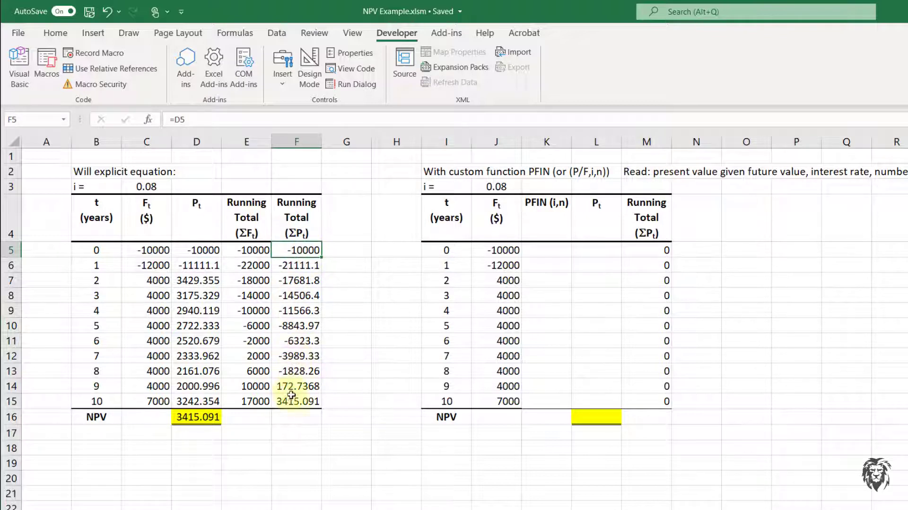
left_click(296, 401)
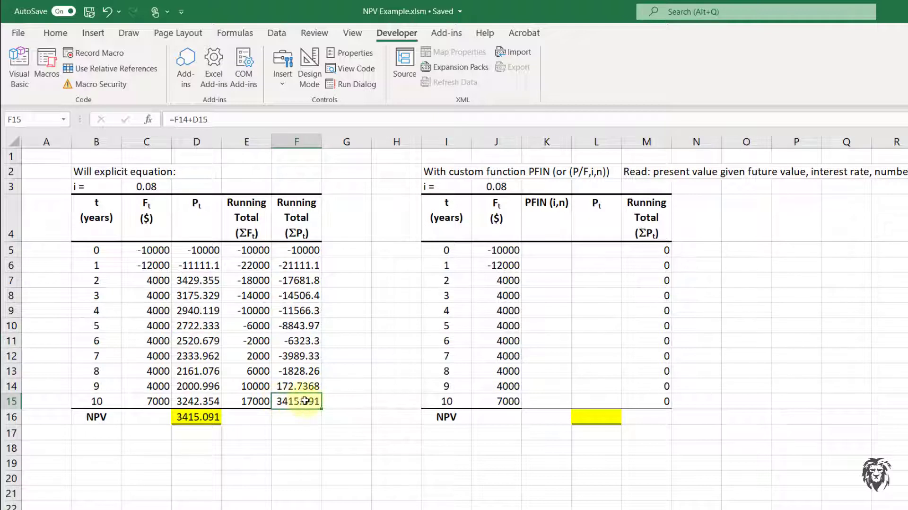
left_click(196, 417)
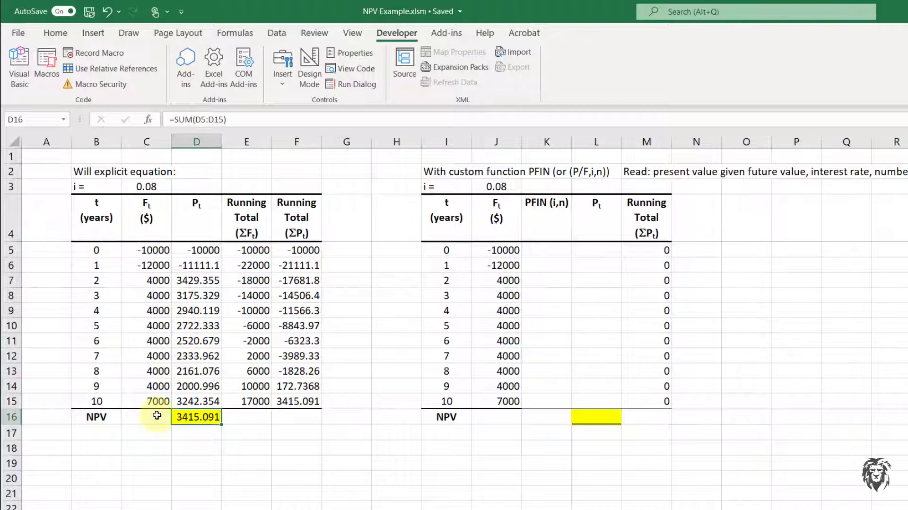
Step: Start the built-in =NPV formula in C16 beside the explicit NPV total
left_click(147, 416)
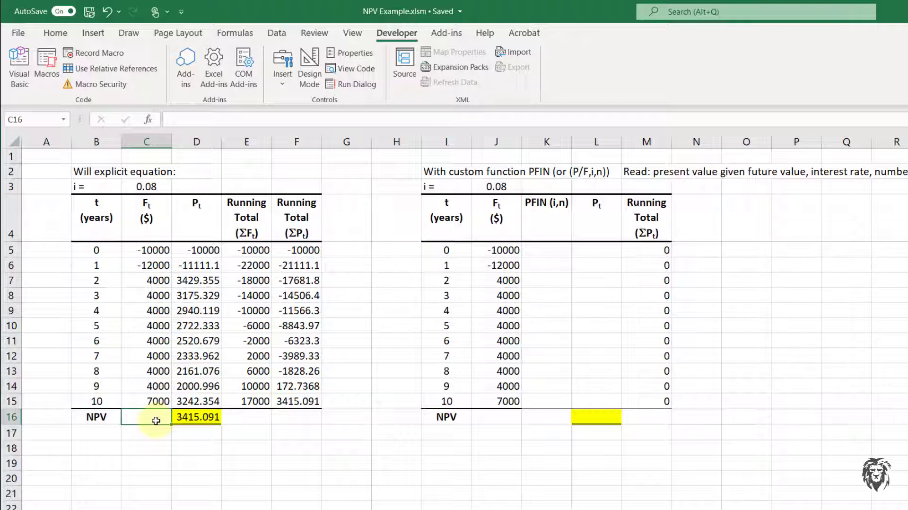
type("=")
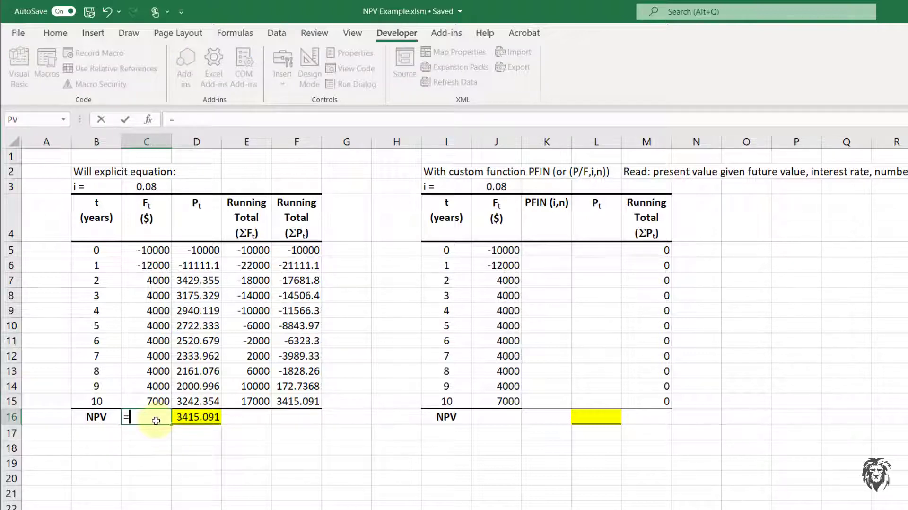
type("NPV")
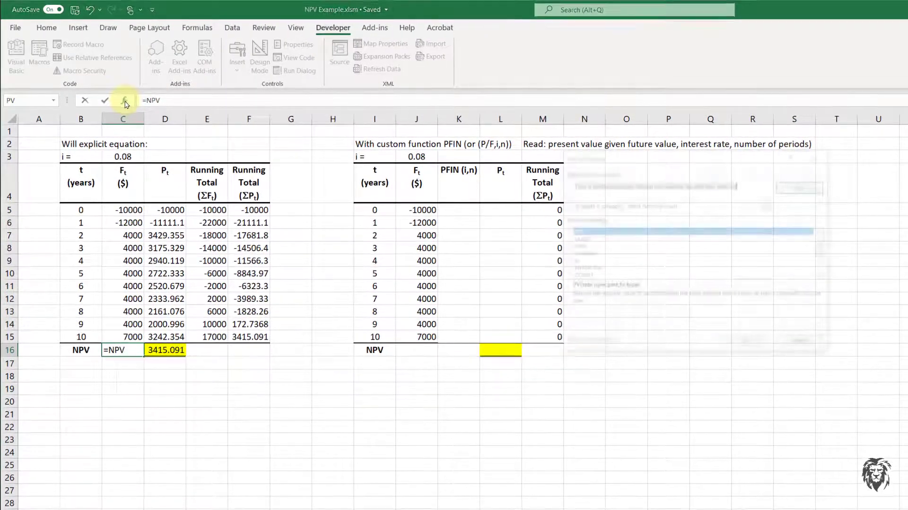
Step: Browse the Insert Function dialog's PV description, then cancel without inserting anything
left_click(124, 100)
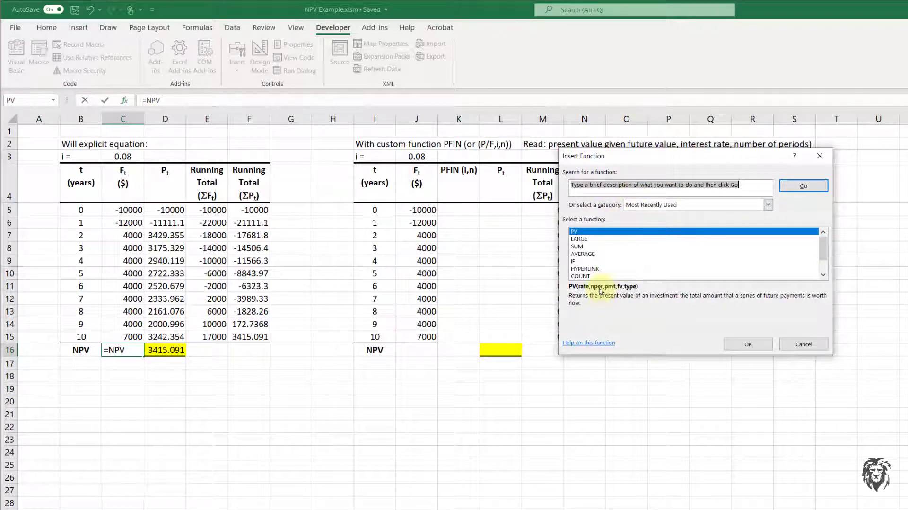
mouse_move(599, 251)
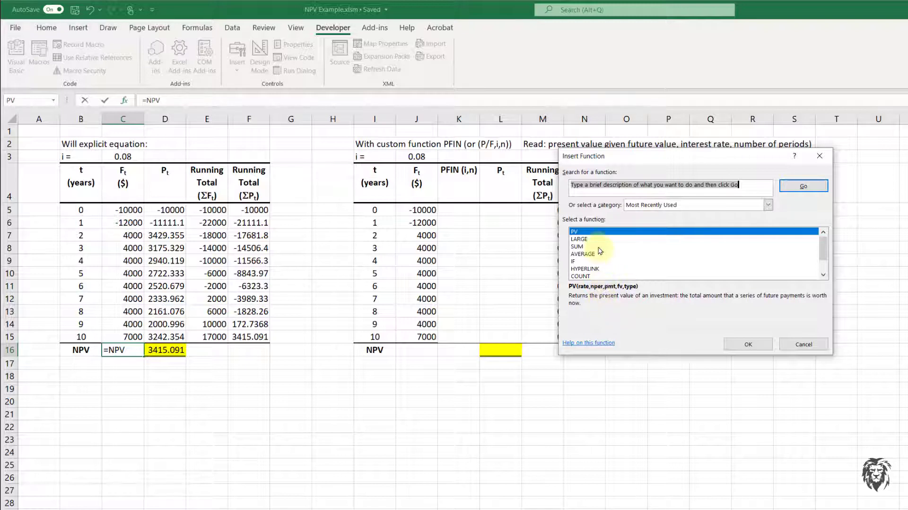
mouse_move(571, 342)
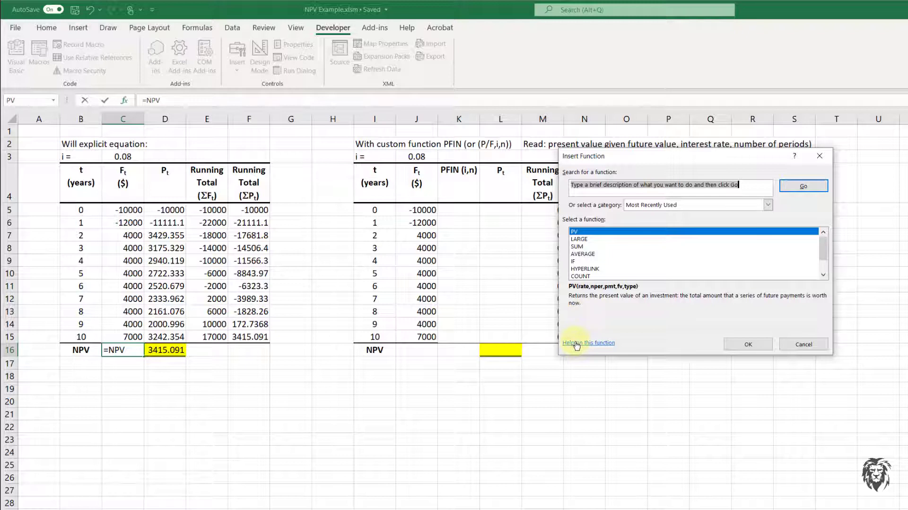
mouse_move(573, 346)
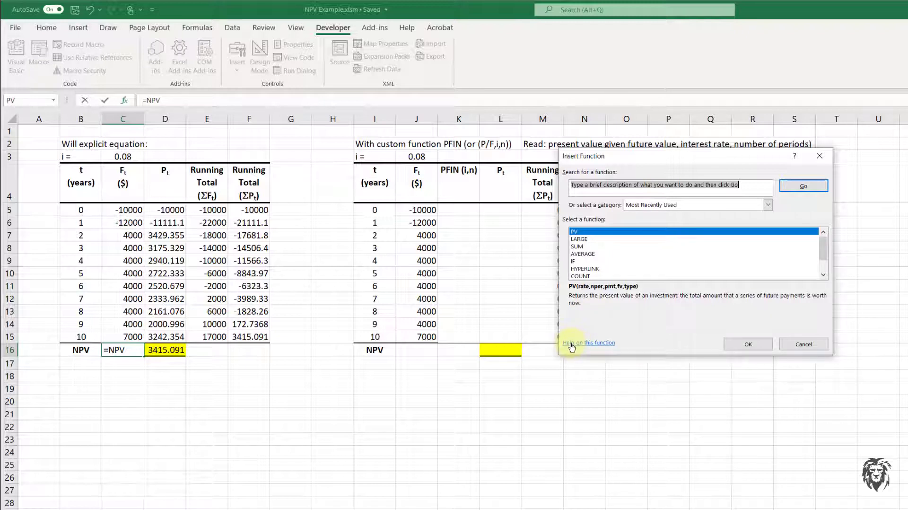
mouse_move(804, 344)
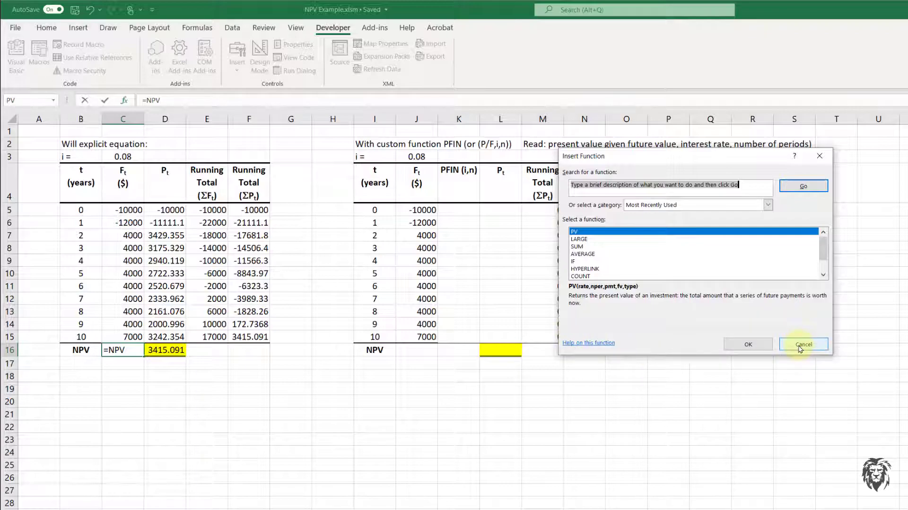
left_click(803, 344)
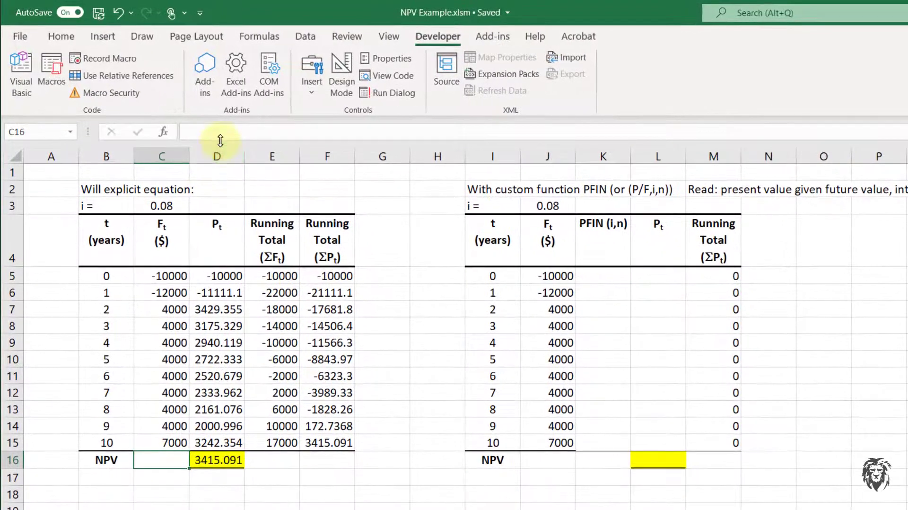
Step: Enter =NPV(i,C6:C15)+C5 in C16, giving $3,415.09 to match the explicit total
type("=")
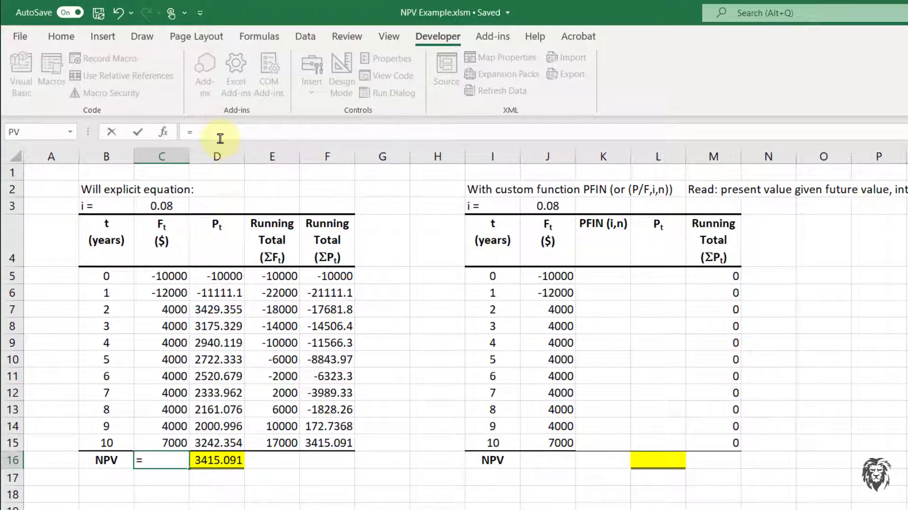
type("NPV(")
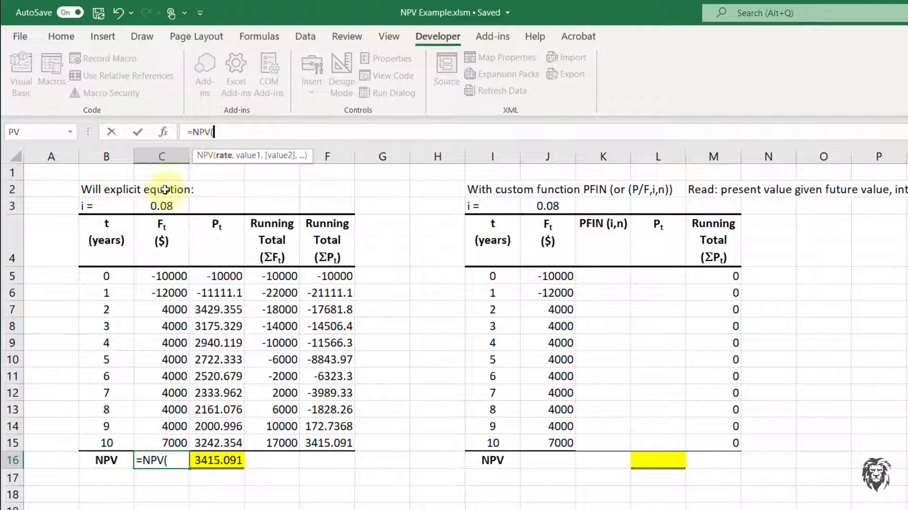
type("i")
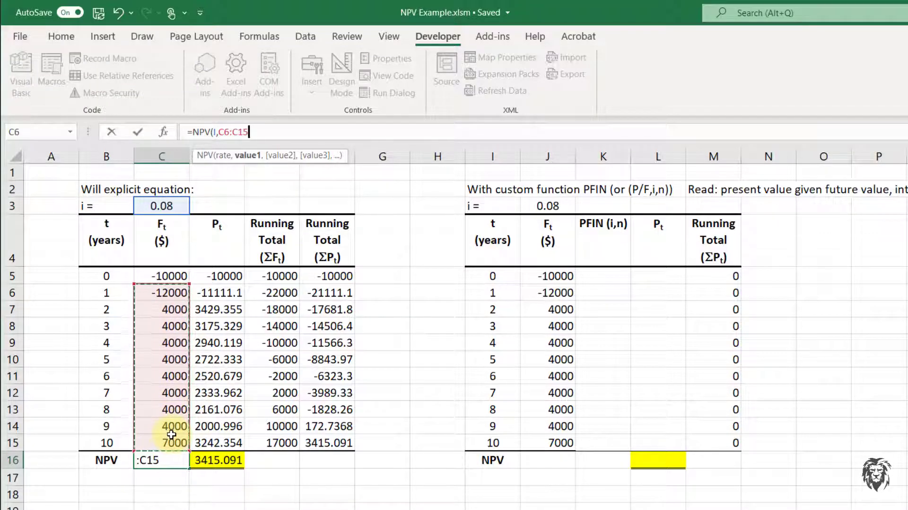
type(")+")
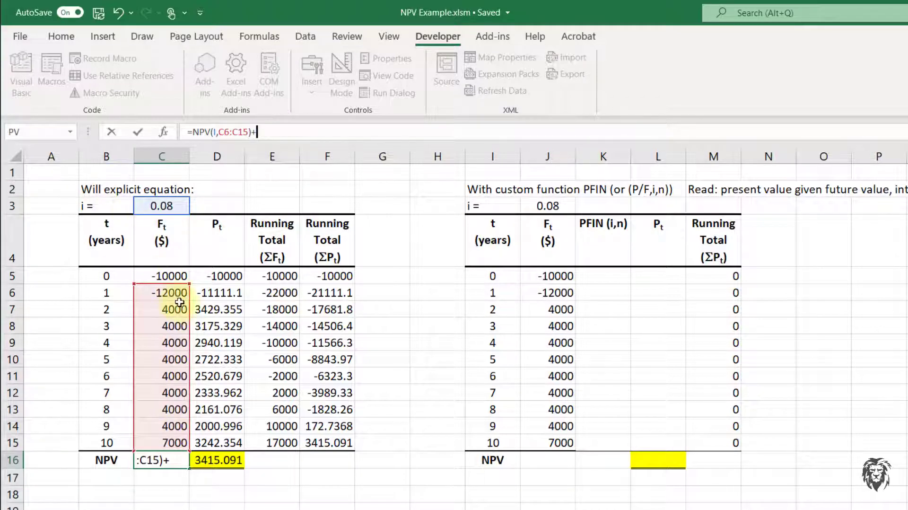
left_click(160, 277)
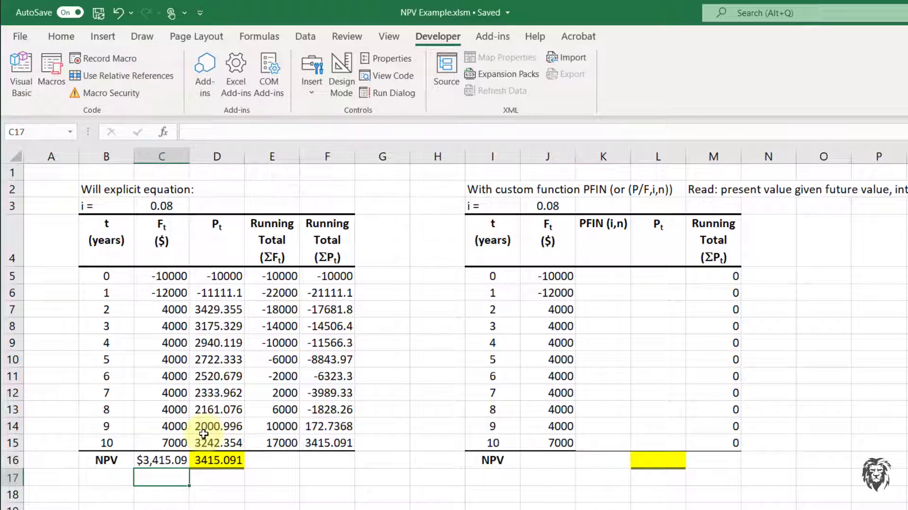
mouse_move(538, 315)
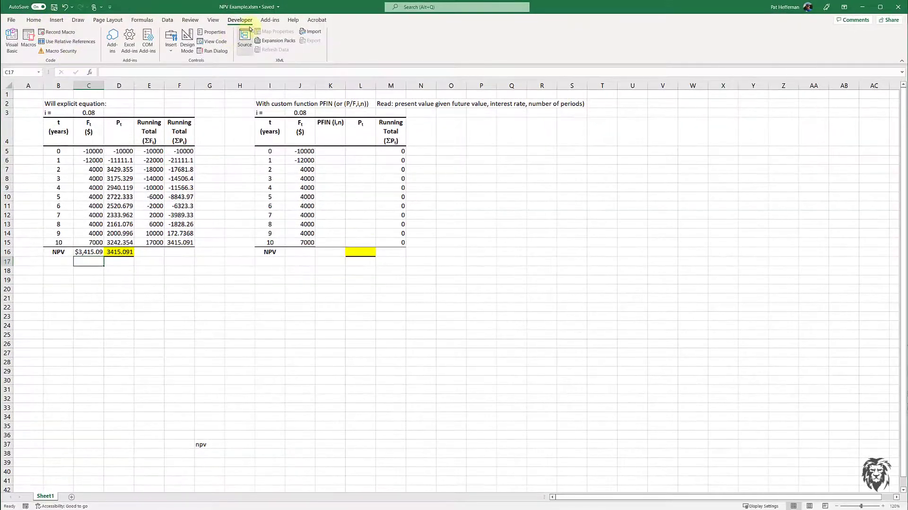
mouse_move(11, 38)
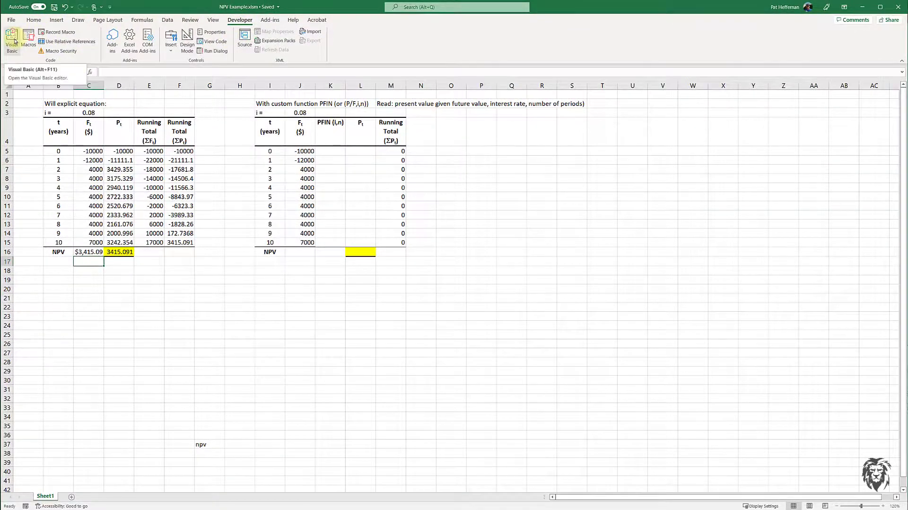
Step: Launch the Visual Basic editor from the Developer ribbon
left_click(11, 41)
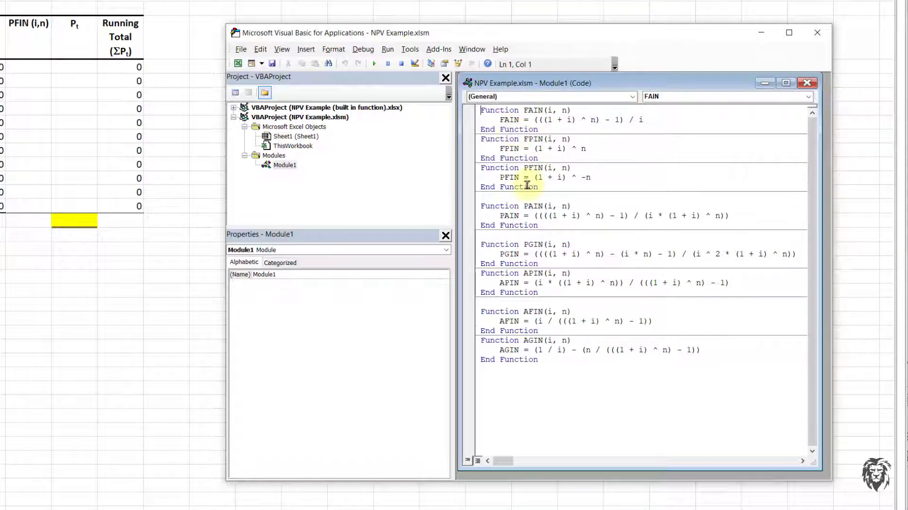
Step: Inspect PFIN as (1 + i) ^ -n in Module1 and return to the NPV worksheet
double_click(530, 168)
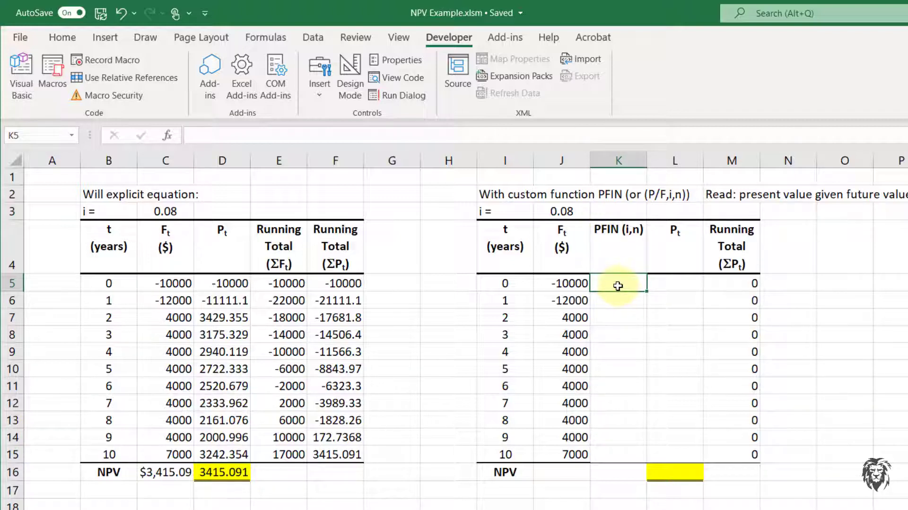
Step: Enter =PFIN($J$3,I5) in K5 and copy it down years 0–10, factors 1 to 0.463193
type("=")
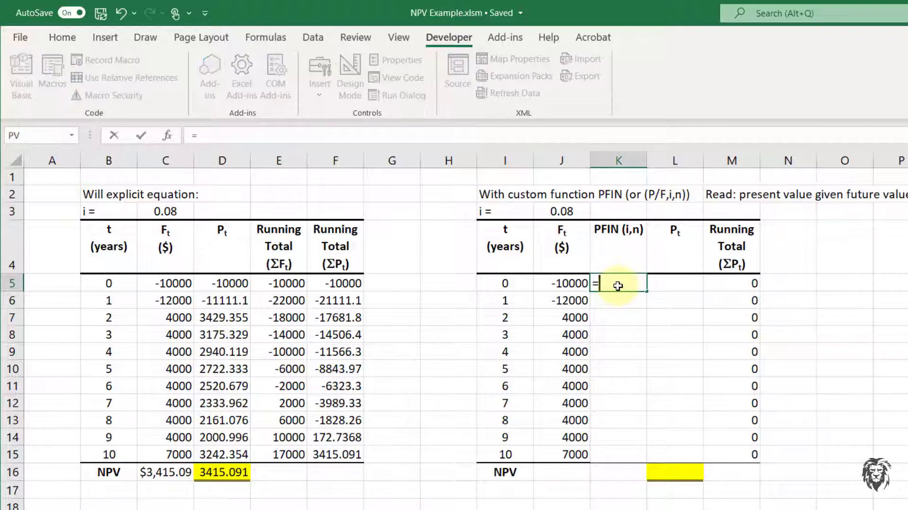
type("PFIN")
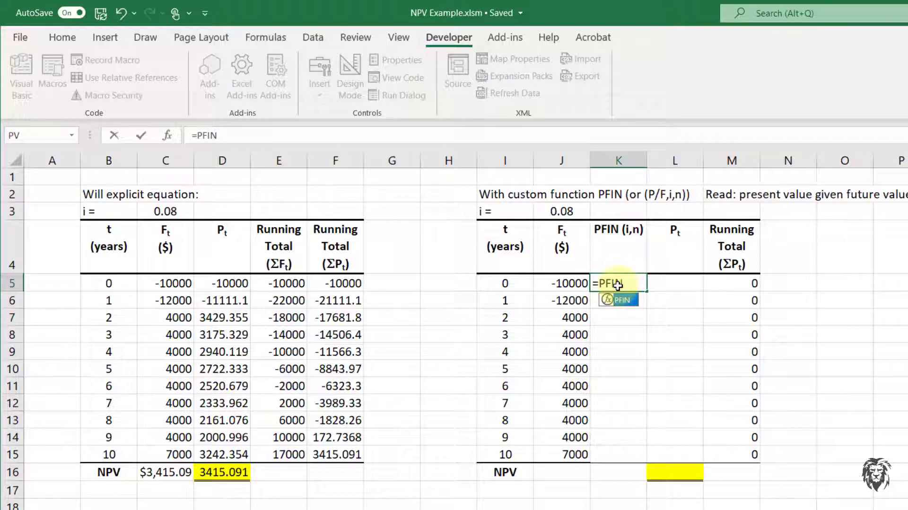
type("(")
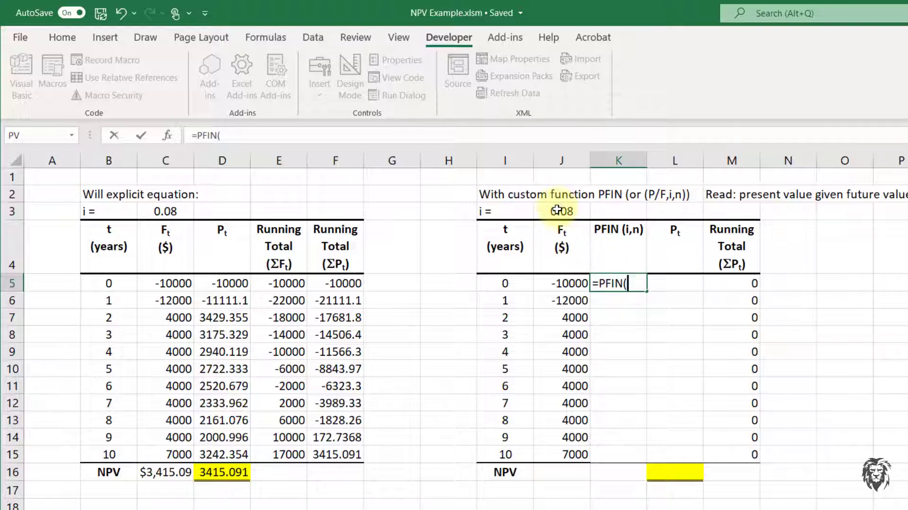
left_click(561, 210)
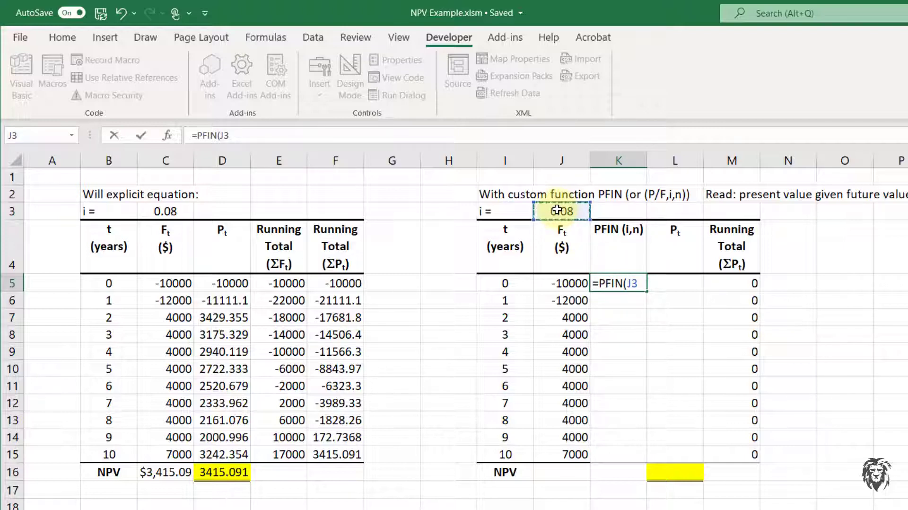
key("f4")
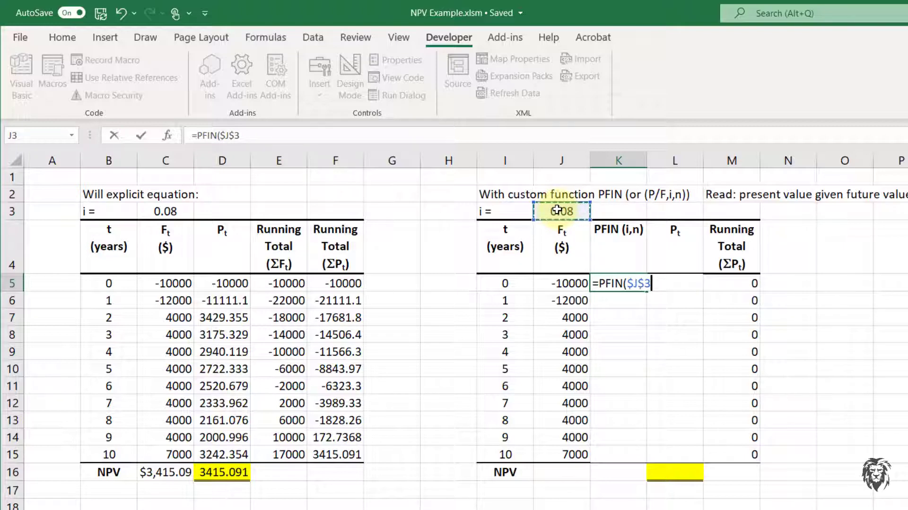
type(",")
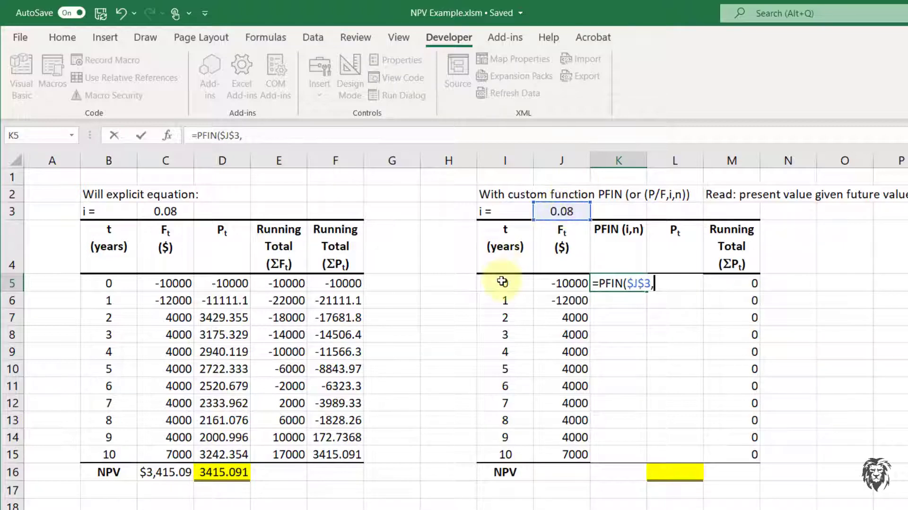
left_click(504, 283)
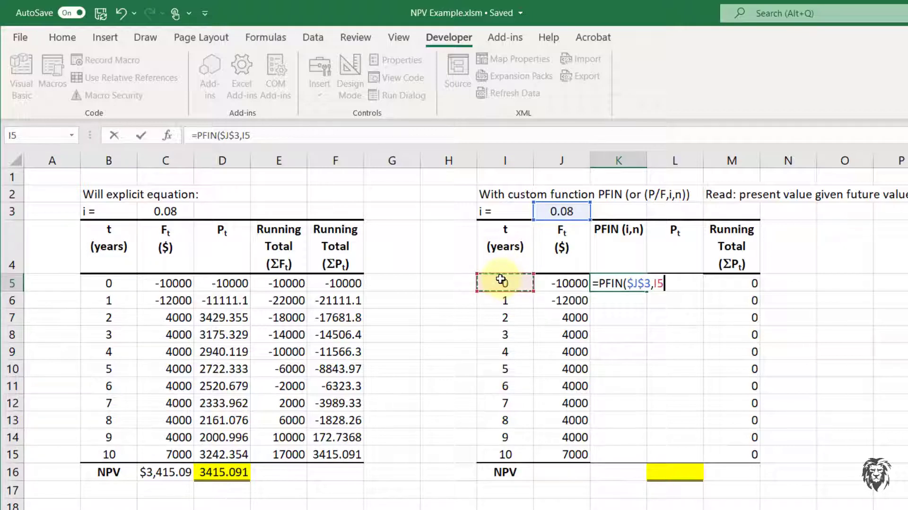
type(")")
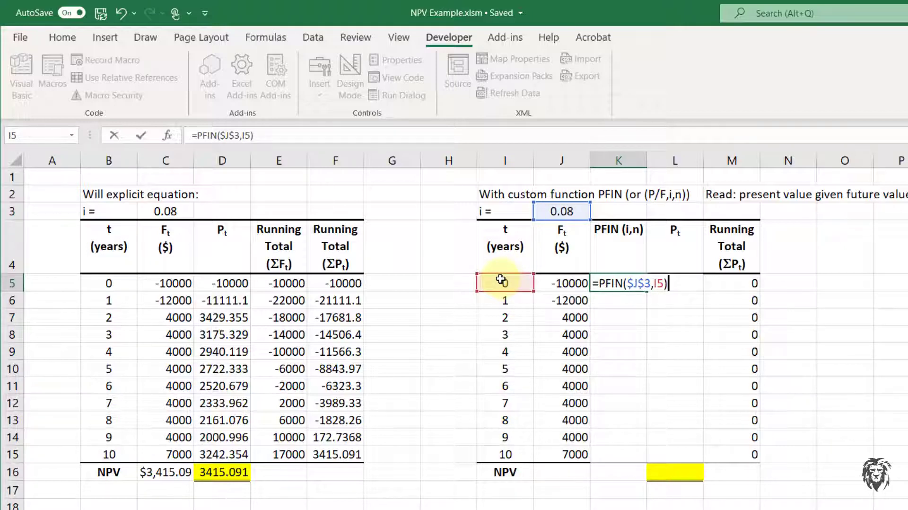
key("Return")
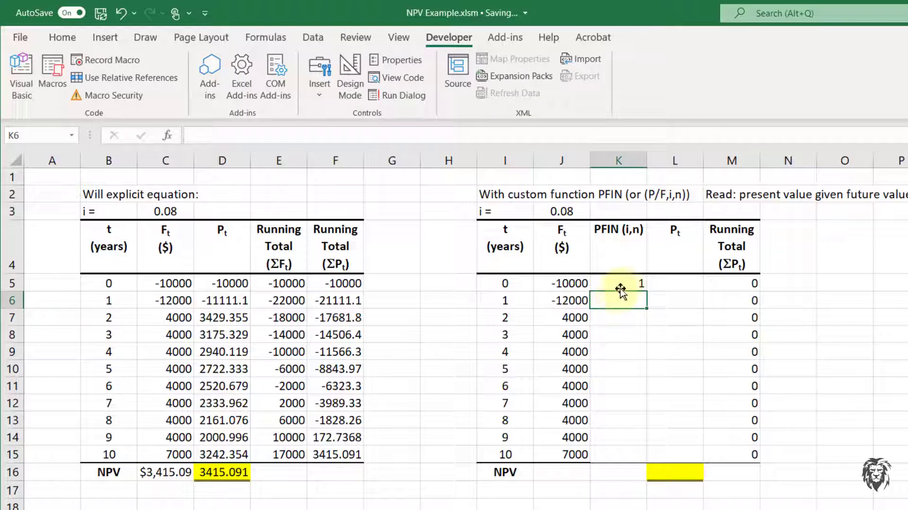
left_click(618, 284)
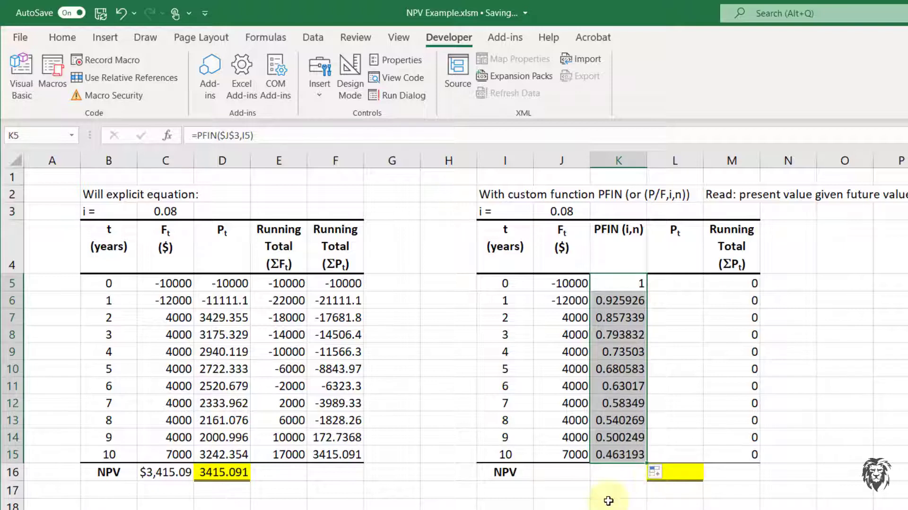
mouse_move(604, 495)
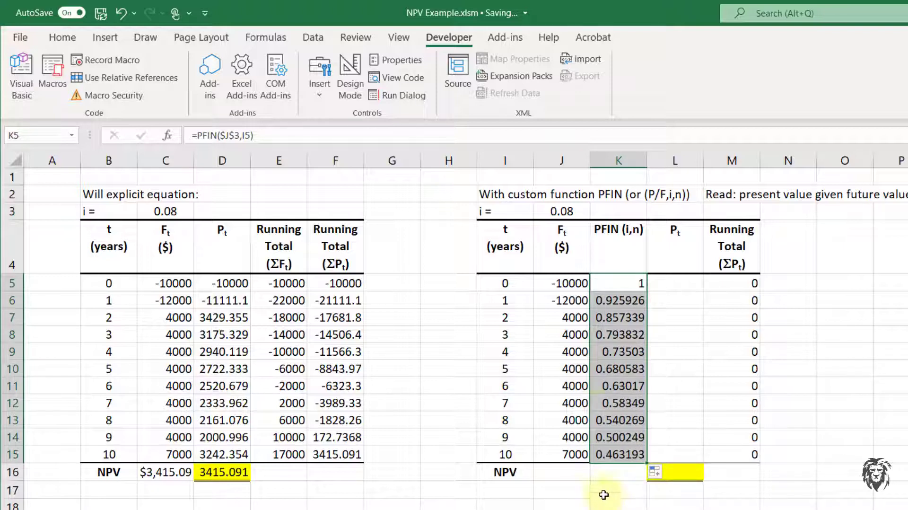
Step: Enter =J5*K5 in L5 and copy the present values down through year 10
left_click(674, 283)
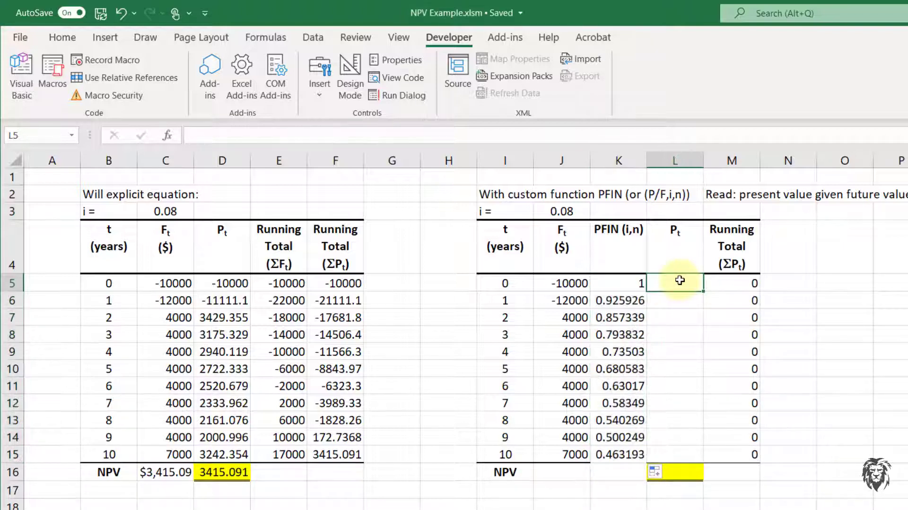
type("=")
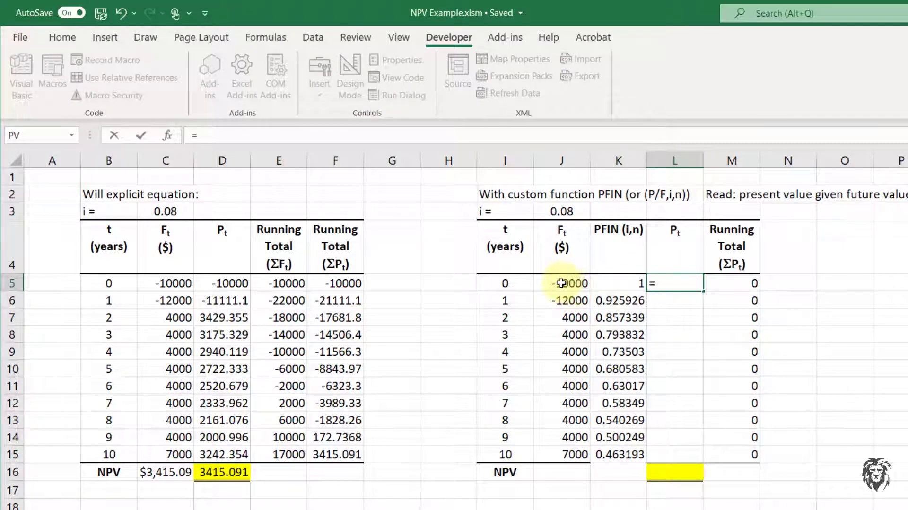
left_click(562, 282)
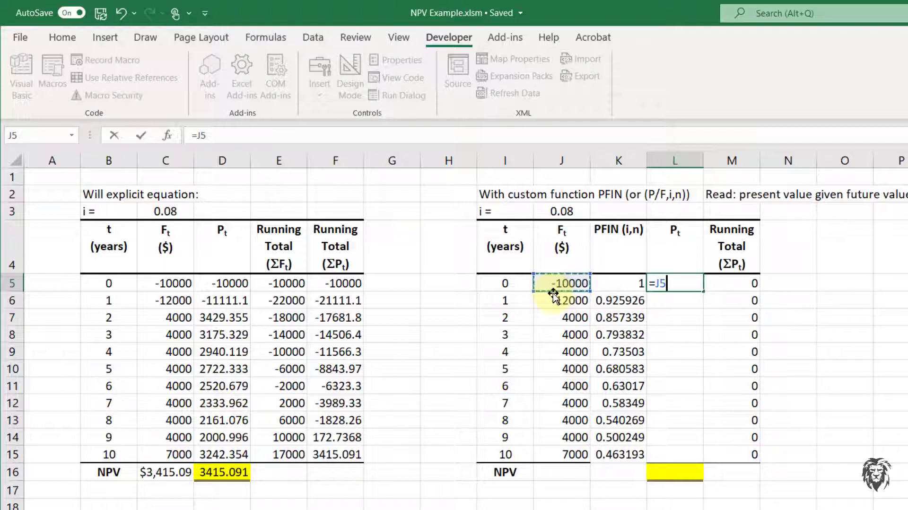
type("*")
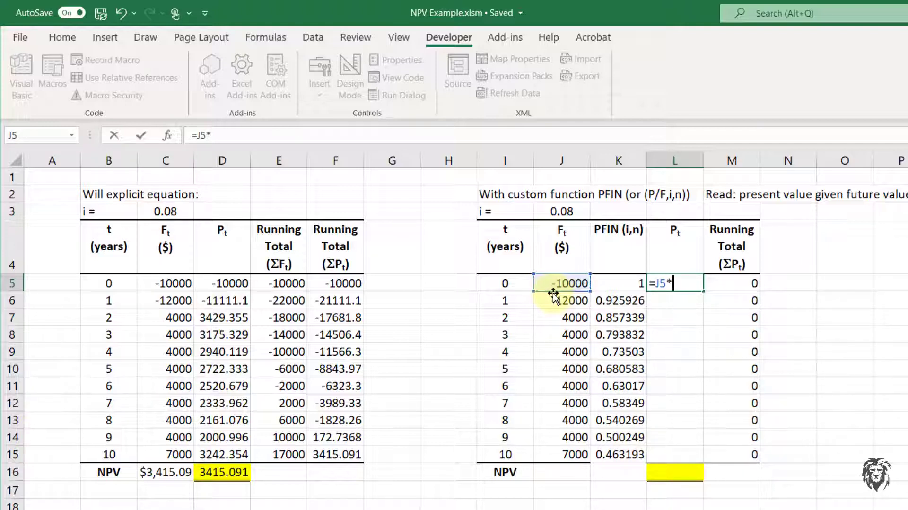
left_click(617, 283)
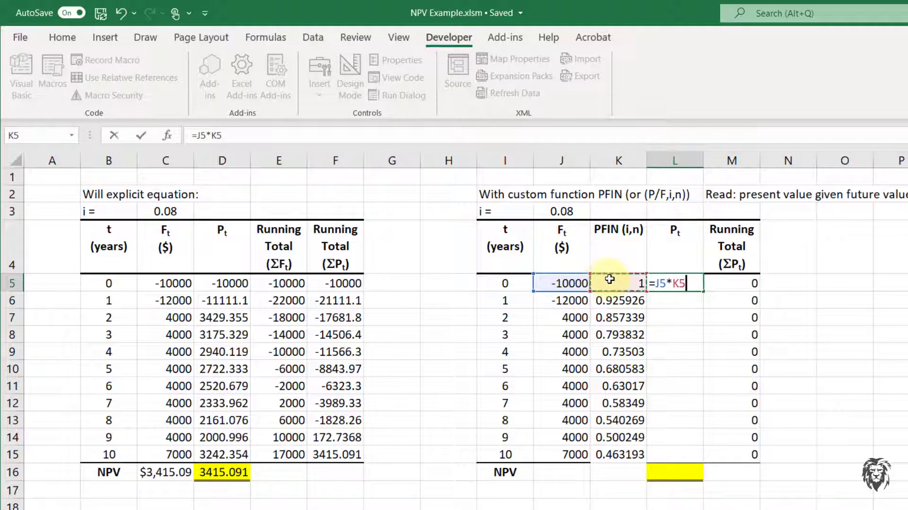
mouse_move(398, 257)
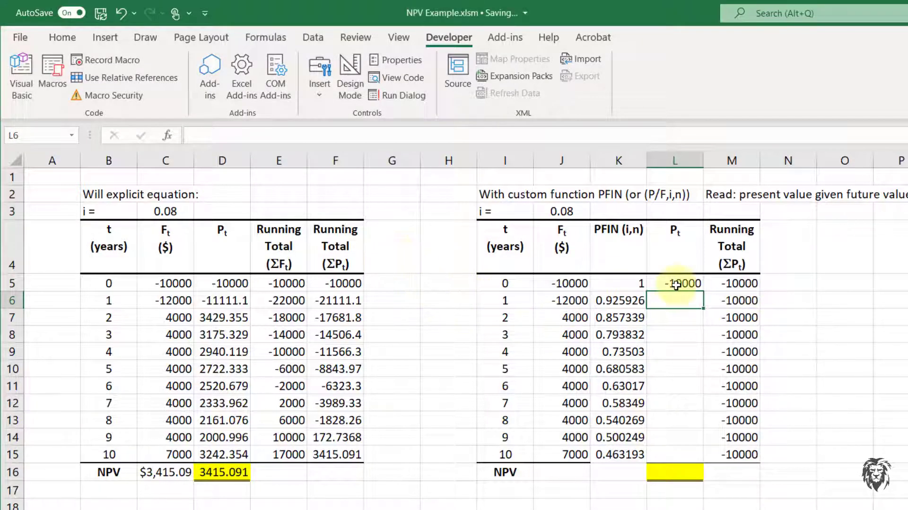
left_click(675, 283)
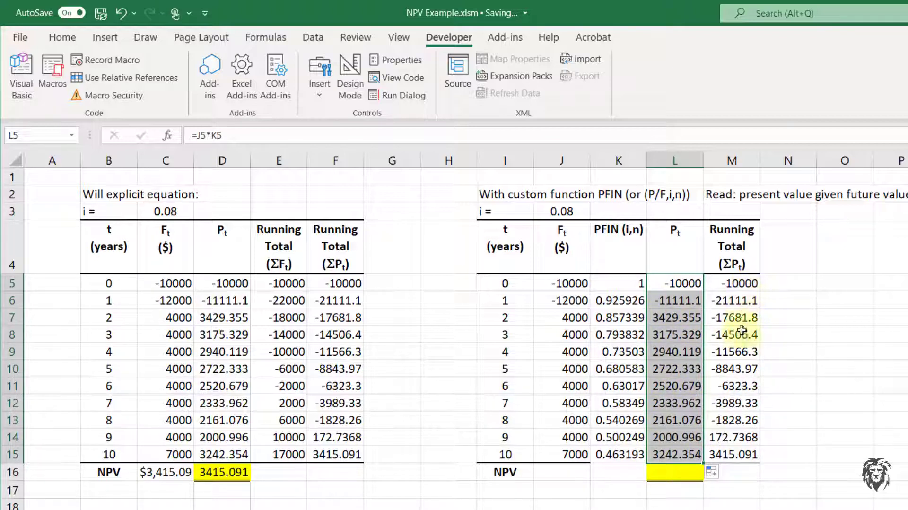
Step: Confirm the year-10 running total of 3415.091 and move to the NPV cell under Pt
left_click(732, 454)
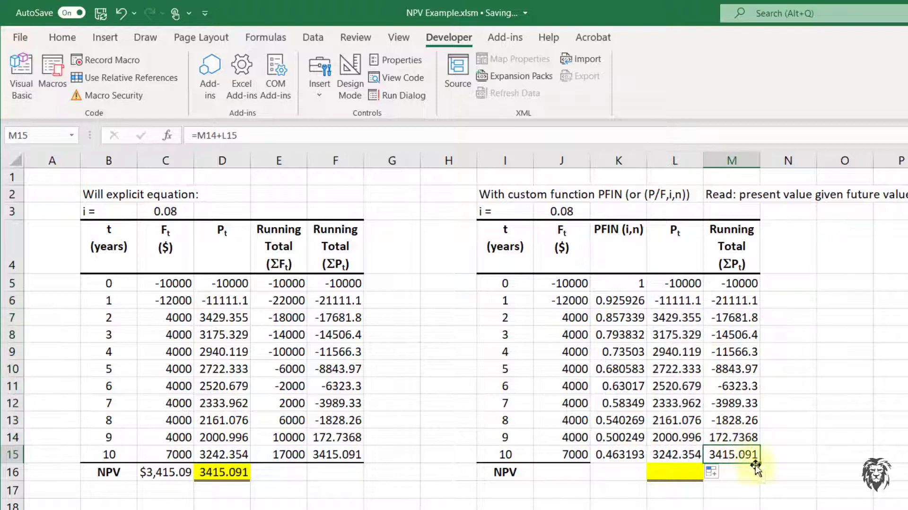
mouse_move(753, 470)
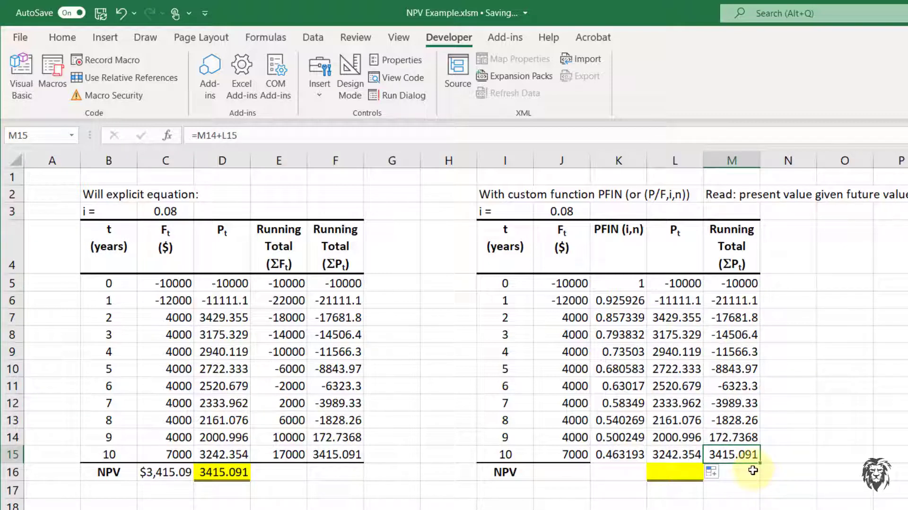
left_click(673, 471)
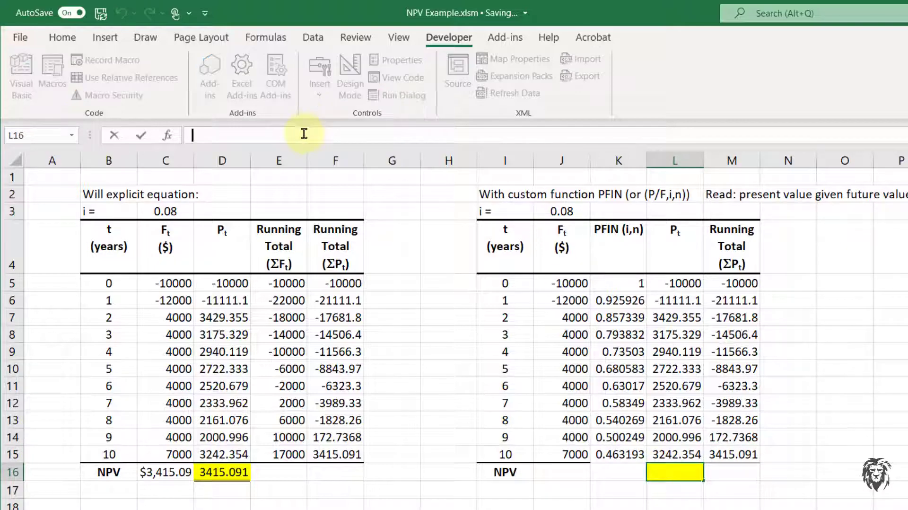
Step: Sum L5:L15 in L16 to show the NPV 3415.091 matching the explicit table
type("=sum")
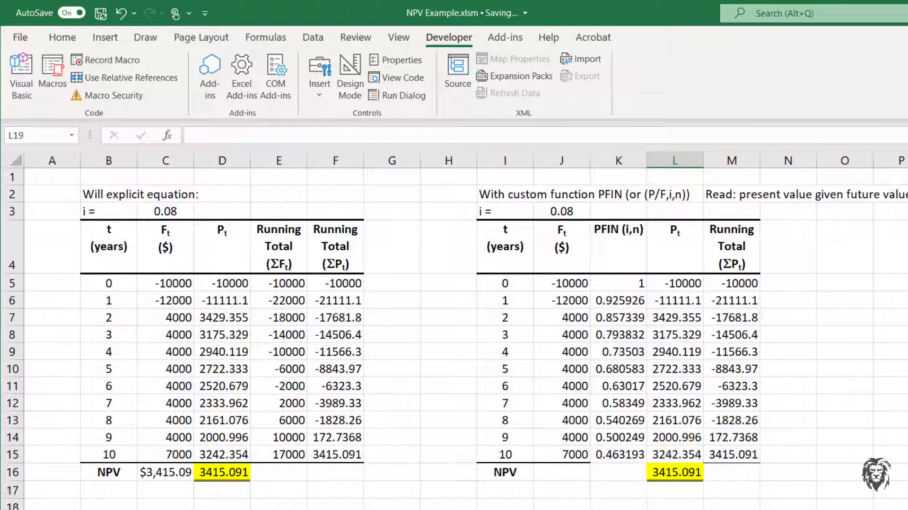
mouse_move(663, 327)
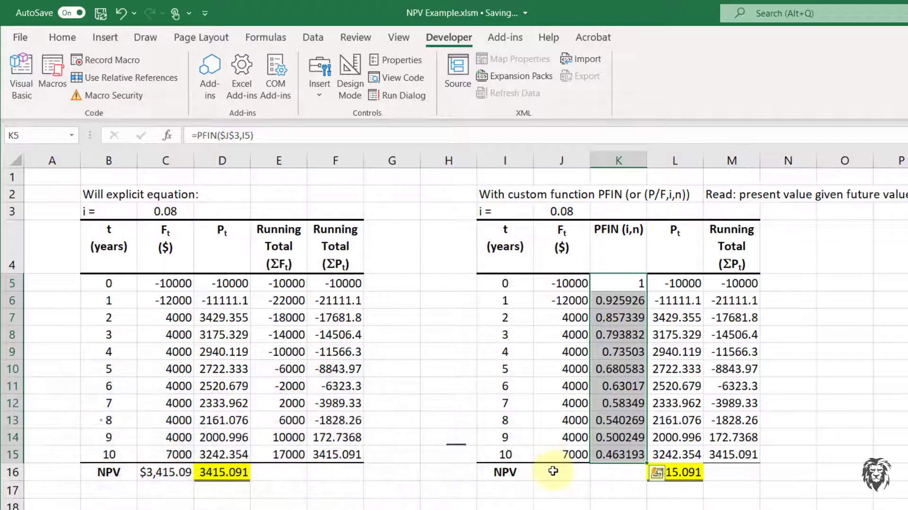
left_click(561, 472)
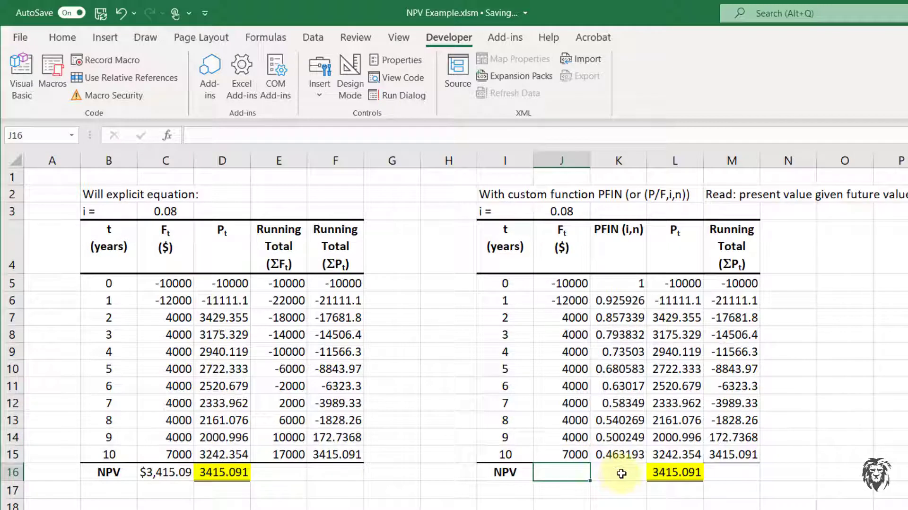
mouse_move(604, 462)
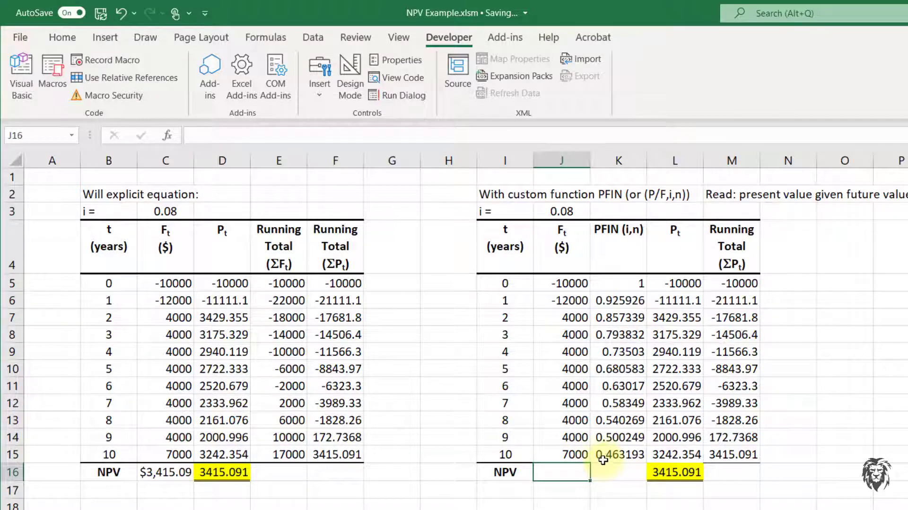